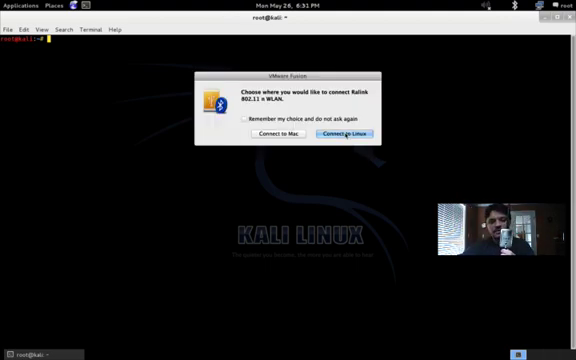
Connect the Ralink 802.11n USB wireless adapter to the Kali VM instead of the Mac.
left_click(347, 137)
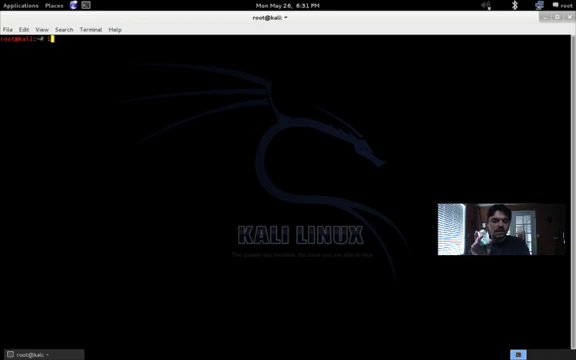
Run ifconfig to show eth0, lo and the new wlan0 wireless interface.
type("ifconfig")
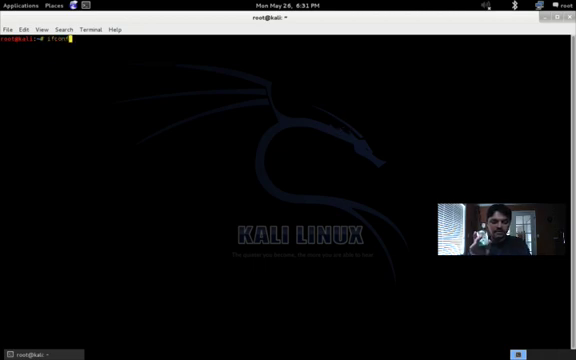
key("Return")
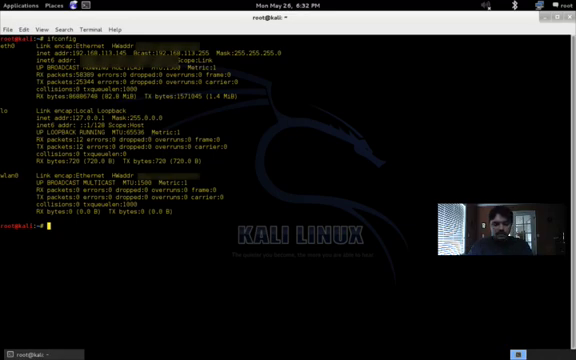
Check wireless capabilities with iw list and the regulatory domain (country 00) with iw reg.
type("iw list")
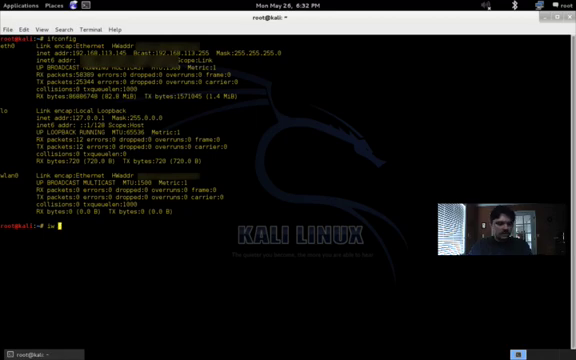
type("reg set")
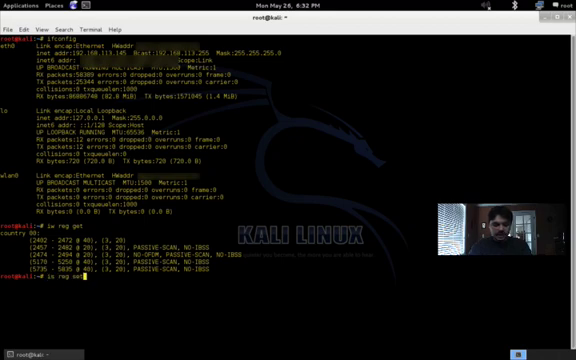
key("Return")
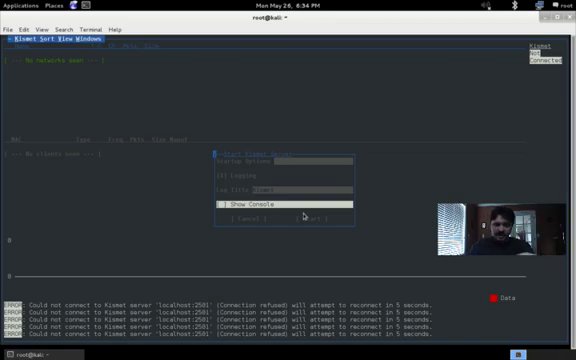
Start the Kismet server and enter wlan as the capture source interface.
left_click(322, 220)
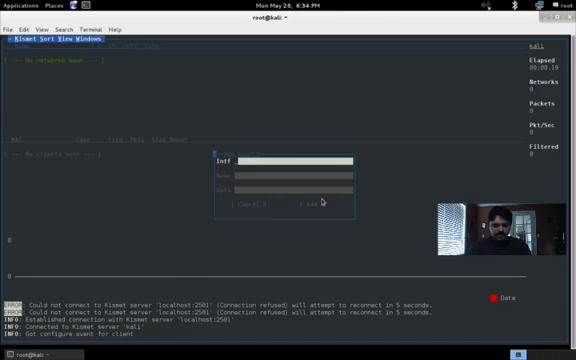
type("wlan")
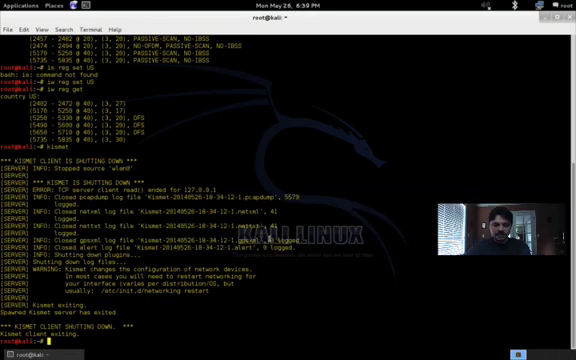
Quit Kismet so its pcapdump, netxml, nettxt, gpsxml and alert logs are closed.
double_click(245, 237)
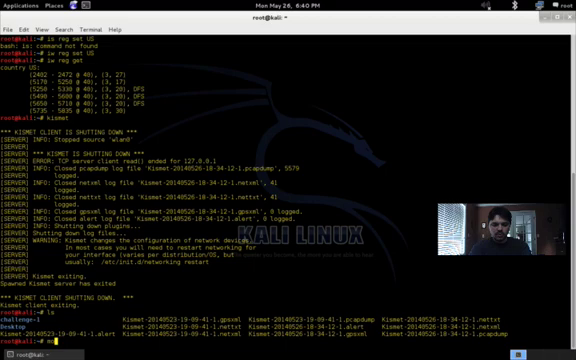
type("more Kismet-20140526-18-34-12-1.pcapdump")
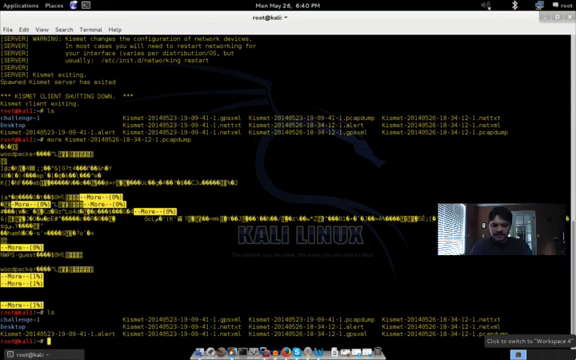
type("ls -lha")
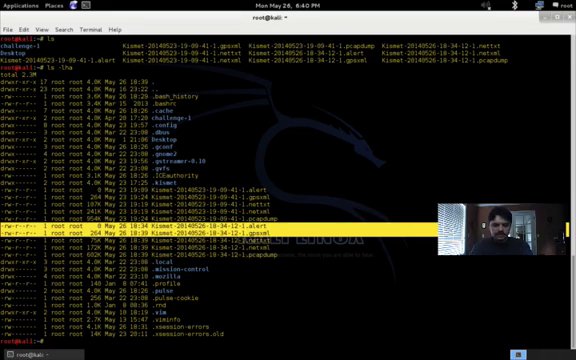
type("more Kismet-2014052")
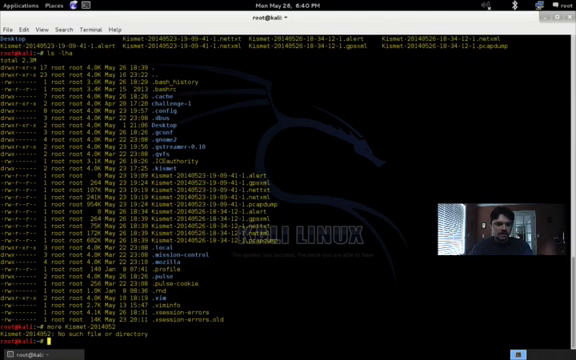
type("more Kismet-20140526-18-34-12-1.g")
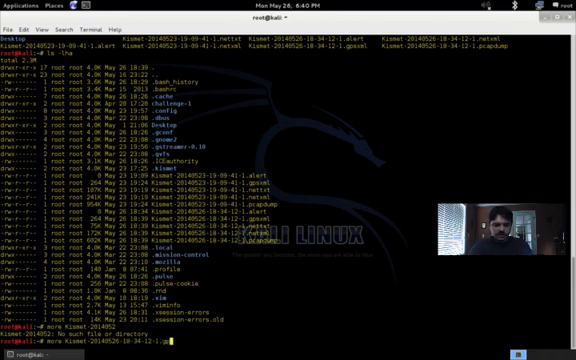
key("Return")
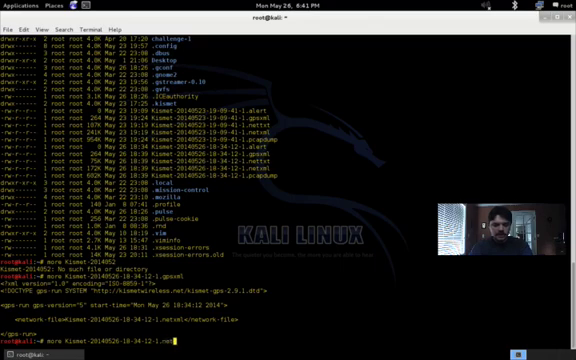
key("Return")
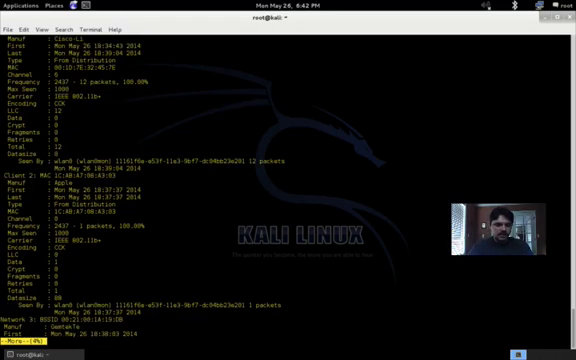
scroll("down", 3)
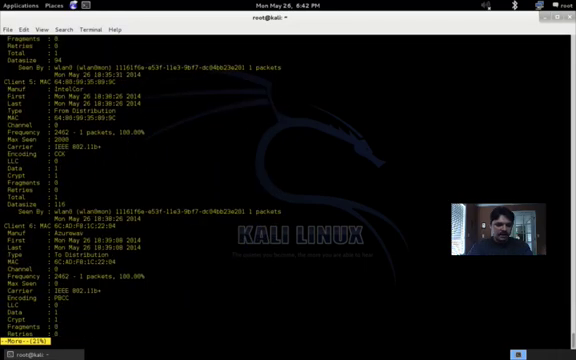